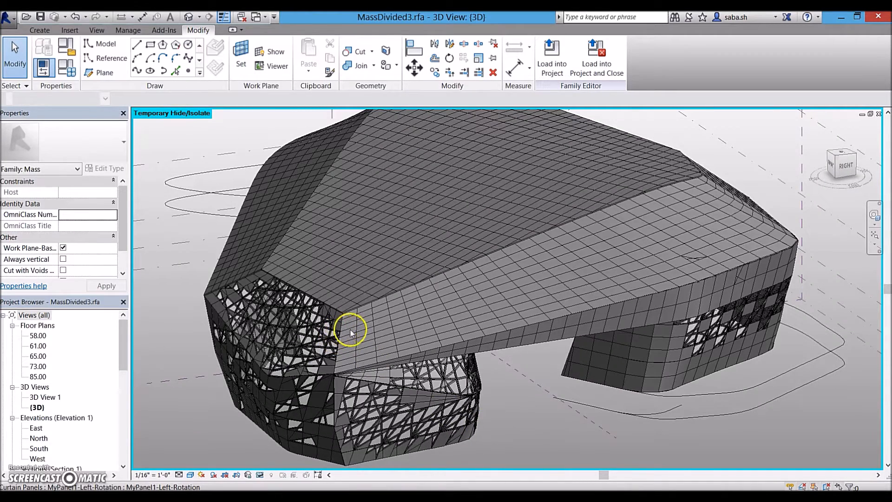
# Step: Inspect a panel, the long divided surface band and an upper-facade panel on the mass
pyautogui.click(364, 341)
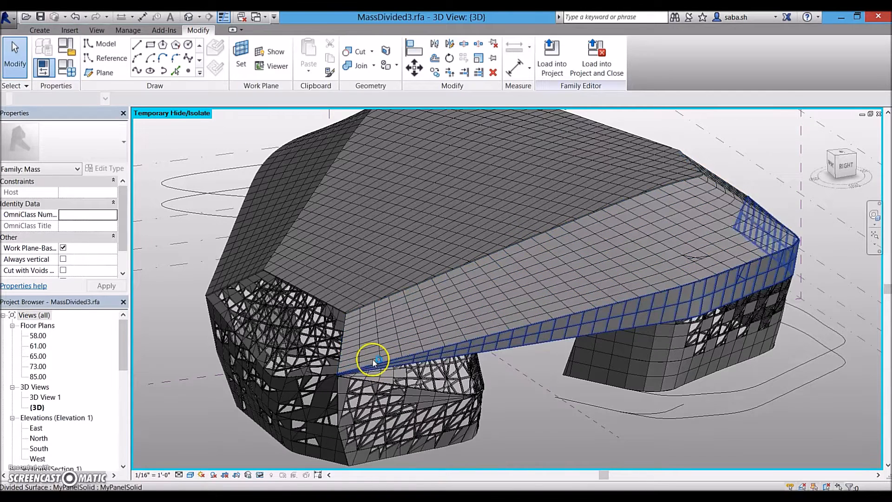
pyautogui.click(374, 356)
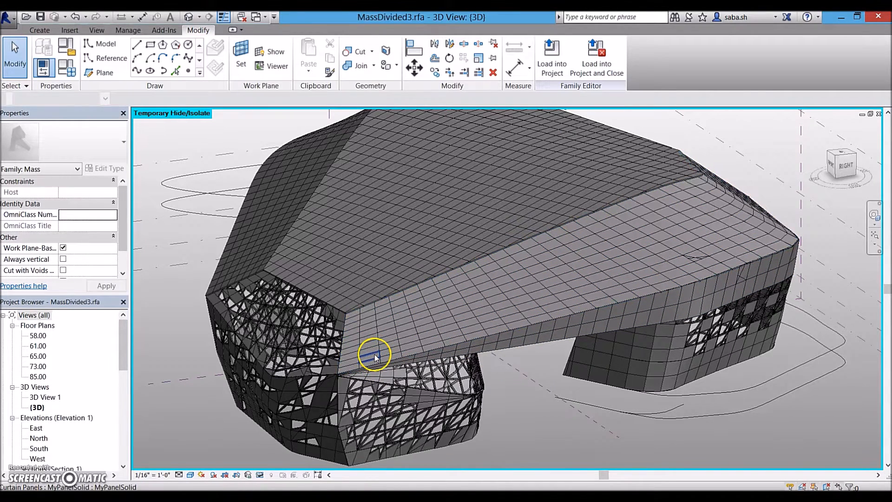
pyautogui.click(374, 356)
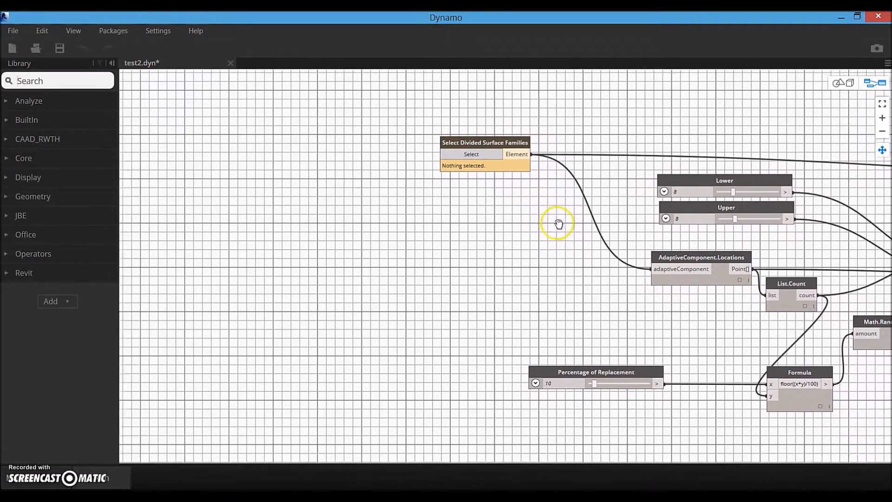
# Step: Dock the Dynamo graph window to the right of the Revit mass view
pyautogui.moveTo(557, 223); pyautogui.dragTo(576, 290)
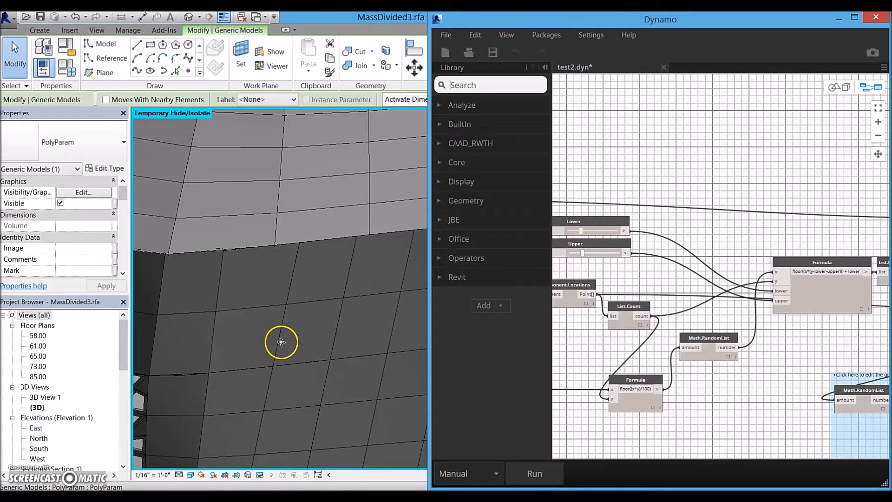
# Step: Select one facade curtain panel, then maximize Dynamo on the Eraser and AdaptiveComponent.ByPoints nodes
pyautogui.click(295, 330)
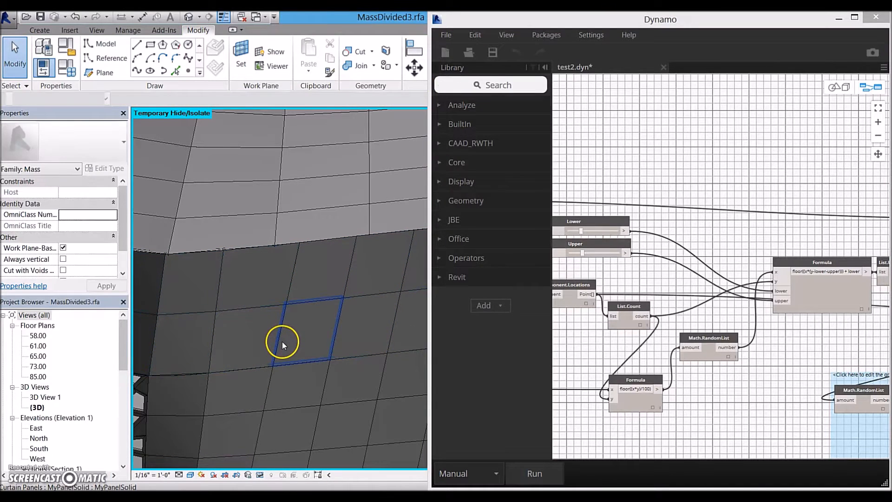
pyautogui.click(308, 335)
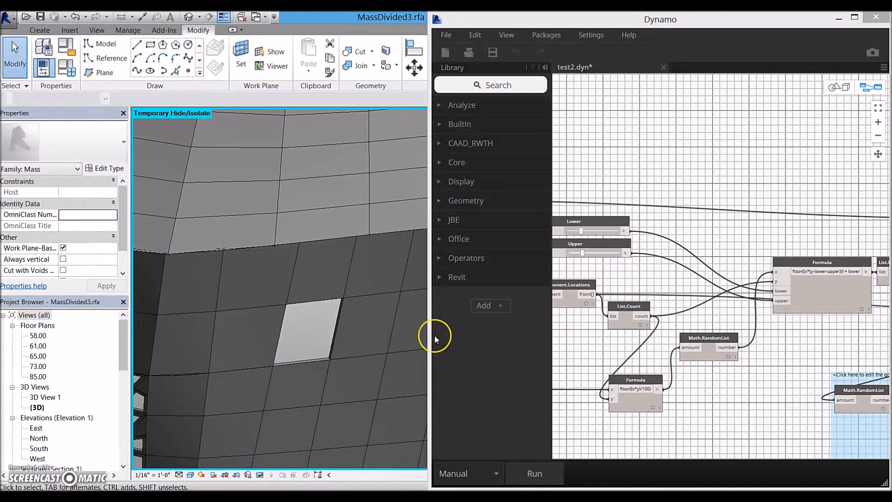
pyautogui.click(853, 18)
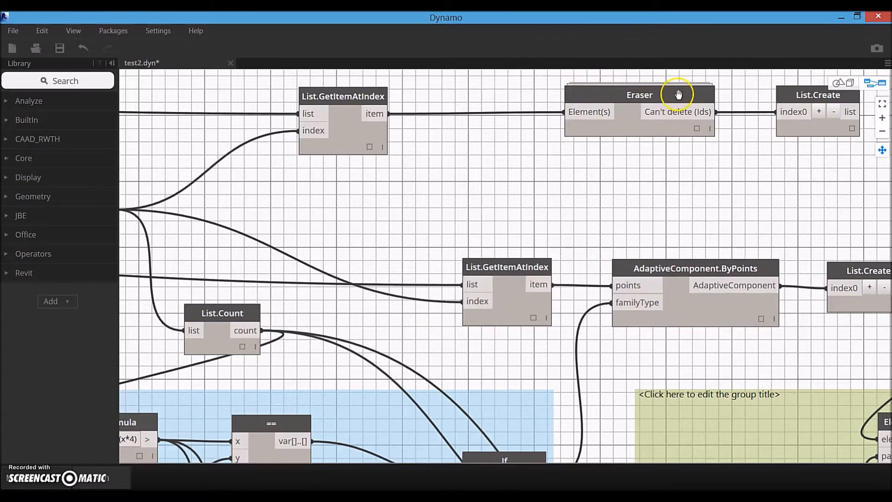
pyautogui.moveTo(168, 458)
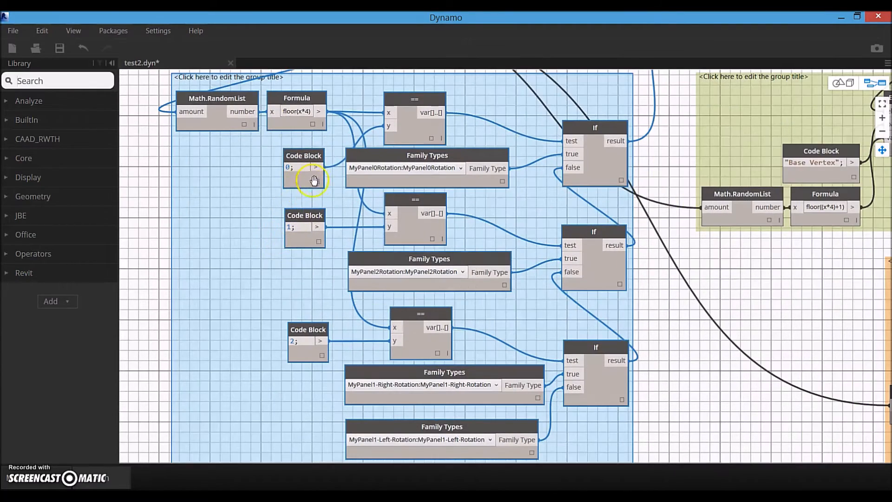
pyautogui.moveTo(644, 244)
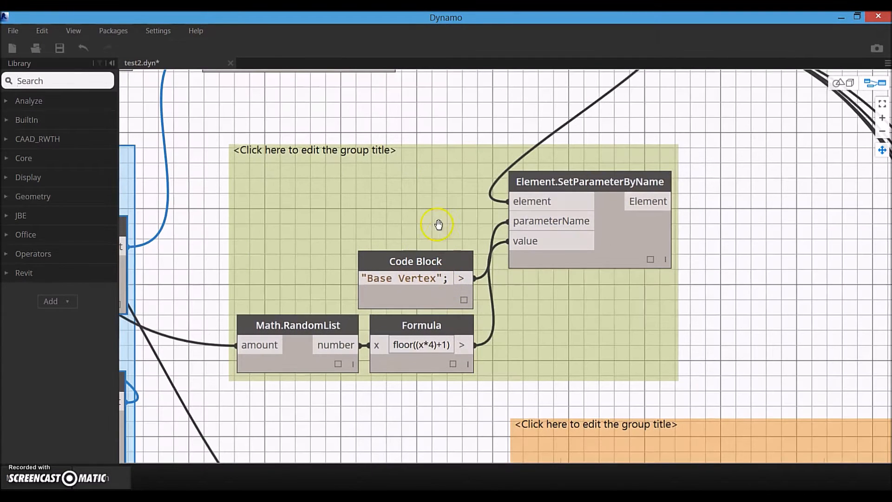
pyautogui.moveTo(309, 293)
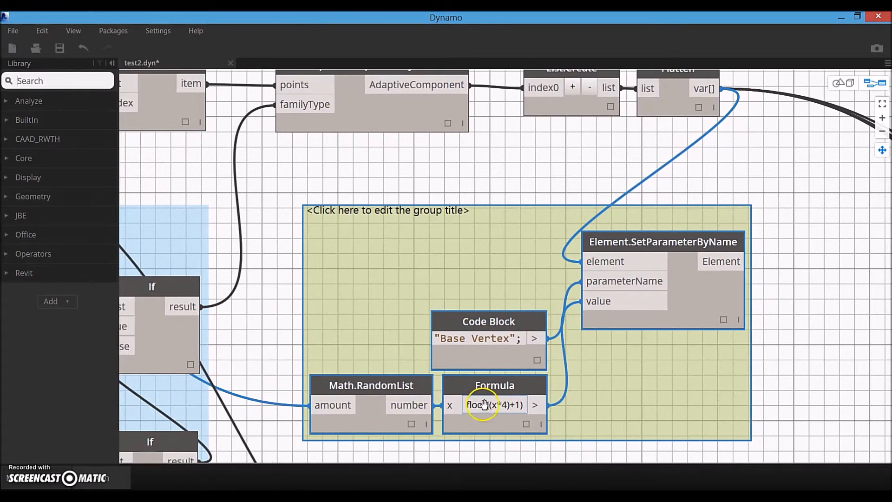
pyautogui.moveTo(456, 338)
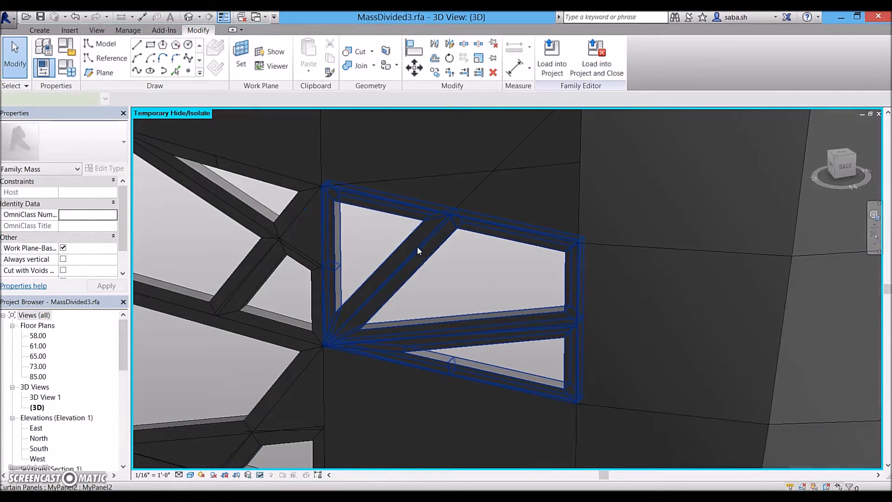
# Step: Review the triangulated MyPanel2 panel's properties and select its surrounding divided surface
pyautogui.click(419, 251)
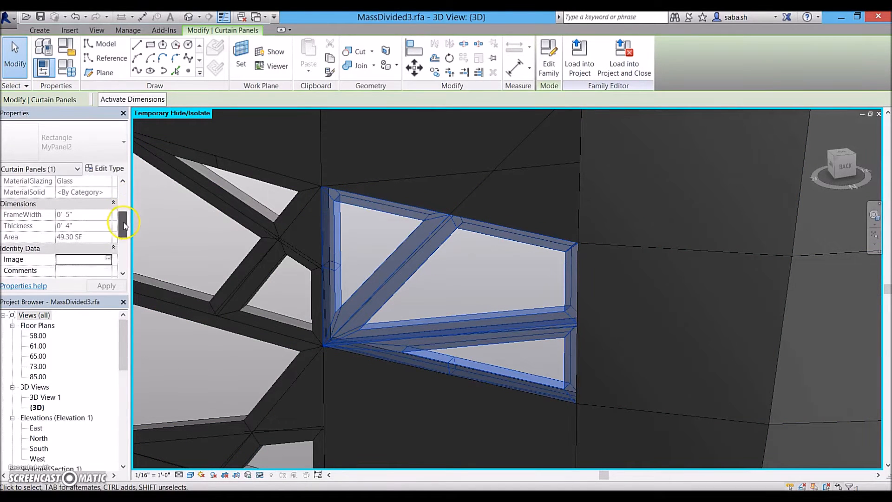
pyautogui.scroll(-3)
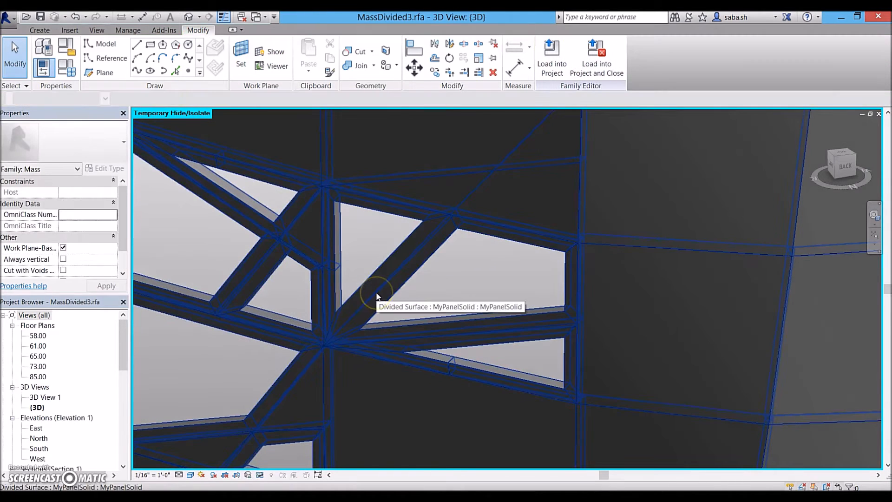
pyautogui.click(381, 290)
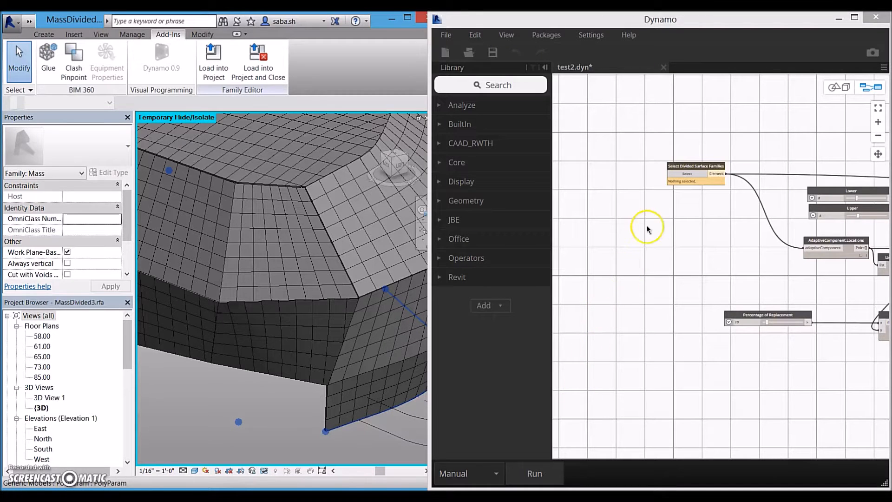
# Step: Feed the lower facade divided surface into the Select node and run the graph to replace its panels
pyautogui.click(234, 310)
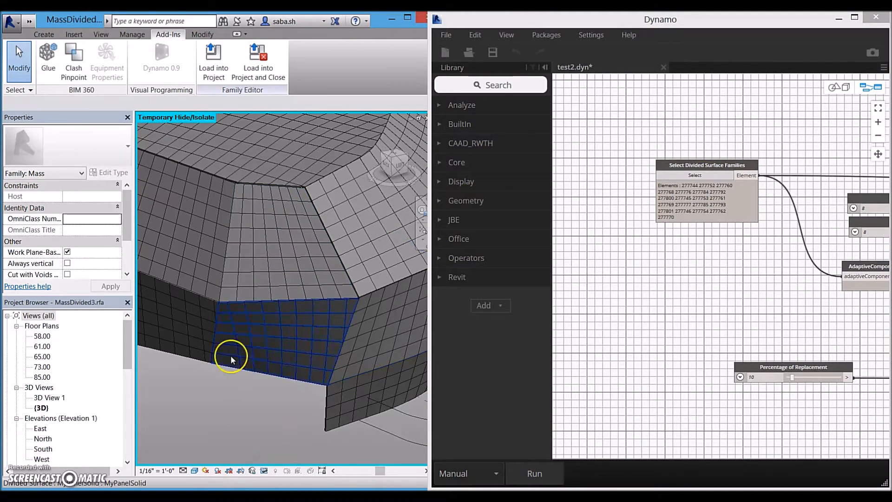
pyautogui.click(533, 473)
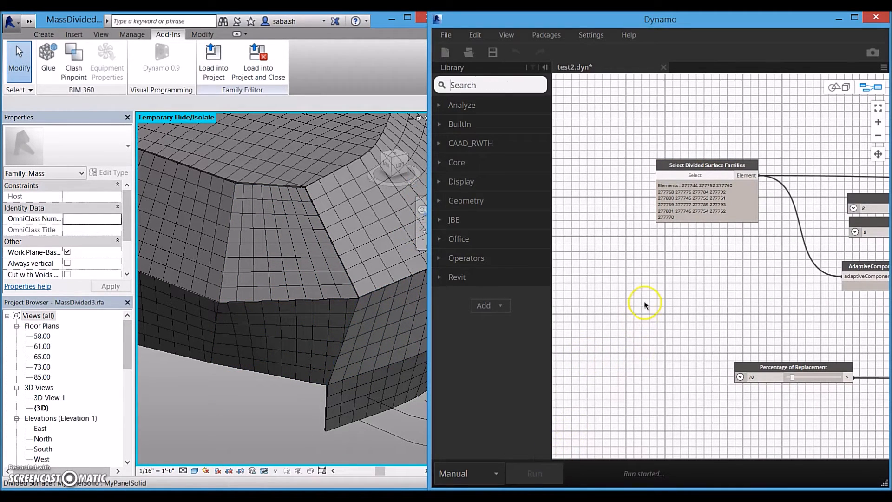
pyautogui.click(533, 473)
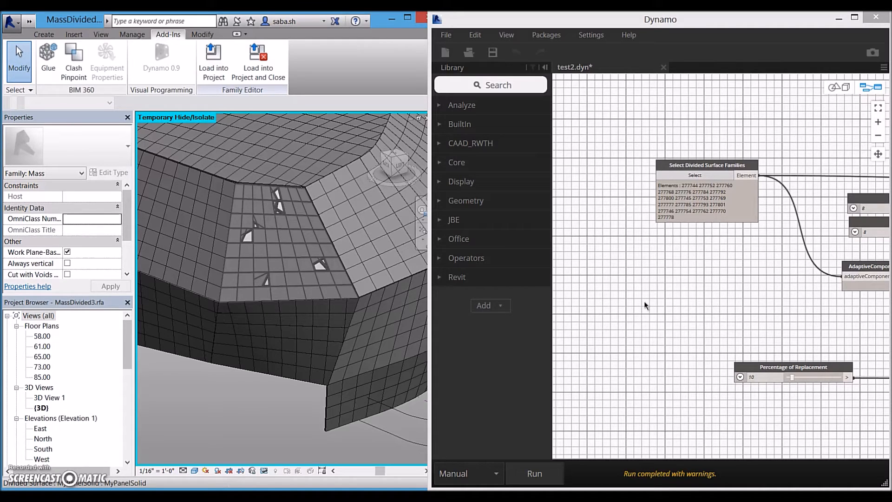
pyautogui.click(633, 335)
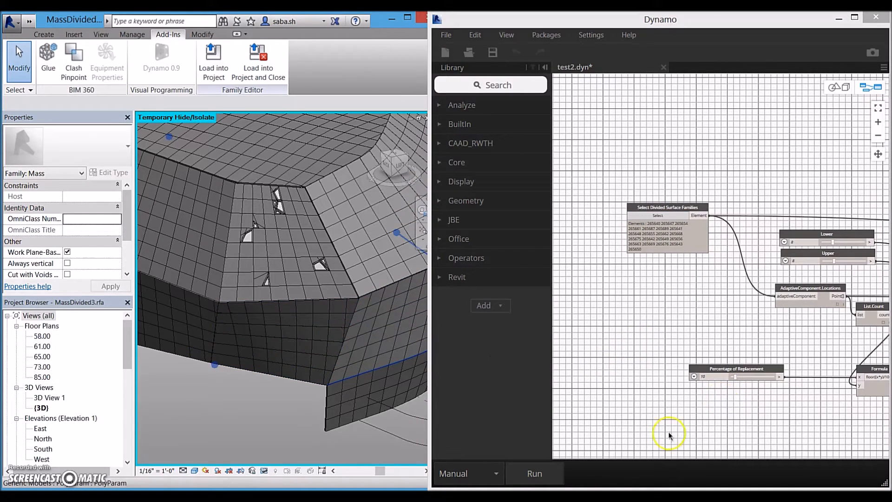
# Step: Search the Dynamo library for 'adapti' to list adaptive component nodes
pyautogui.click(534, 473)
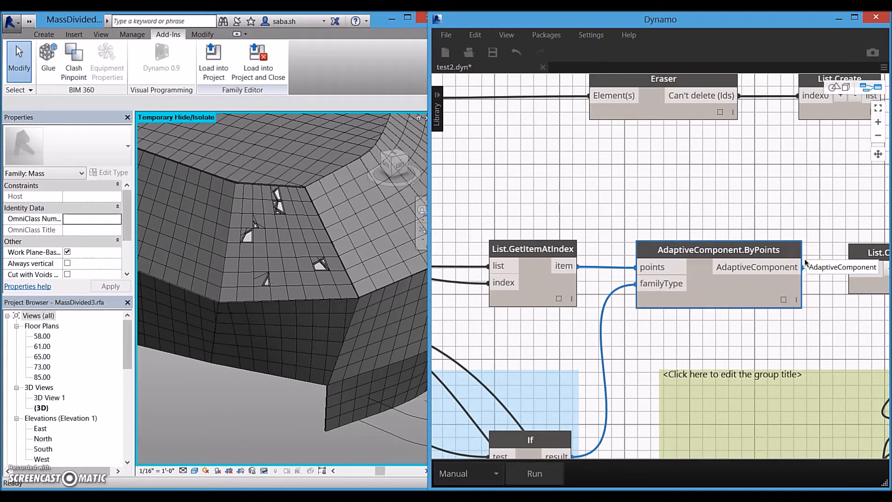
pyautogui.write('adapti')
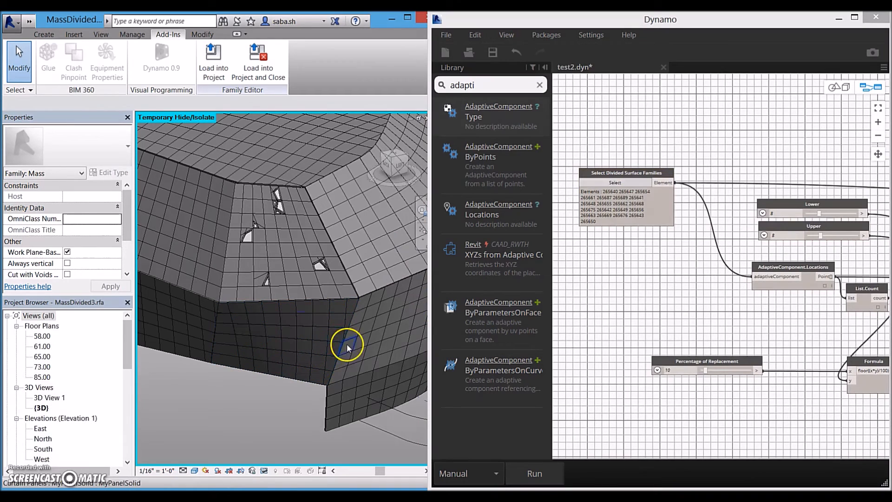
# Step: Run the graph on the lower facade band and return to Revit's 3D view of the mass
pyautogui.click(534, 473)
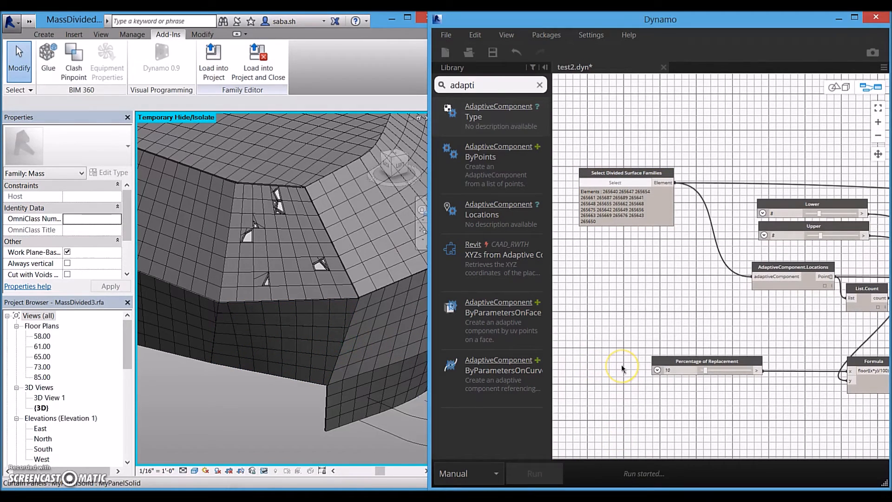
pyautogui.click(533, 474)
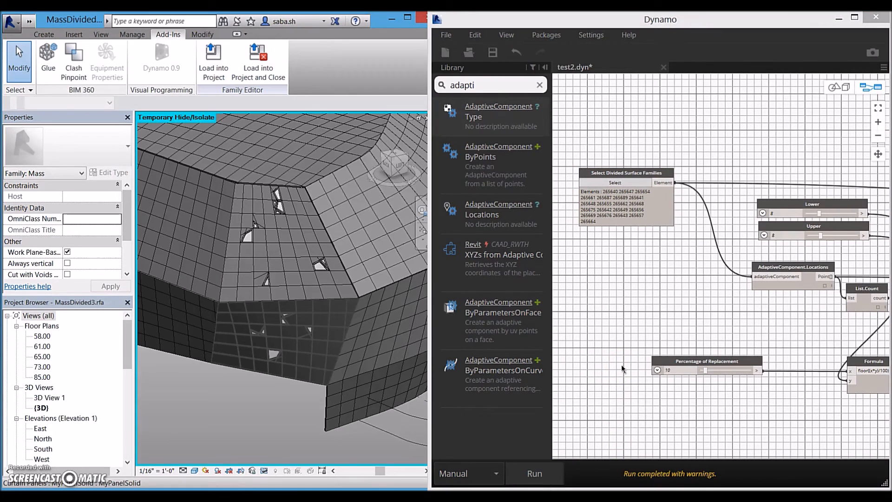
pyautogui.click(273, 357)
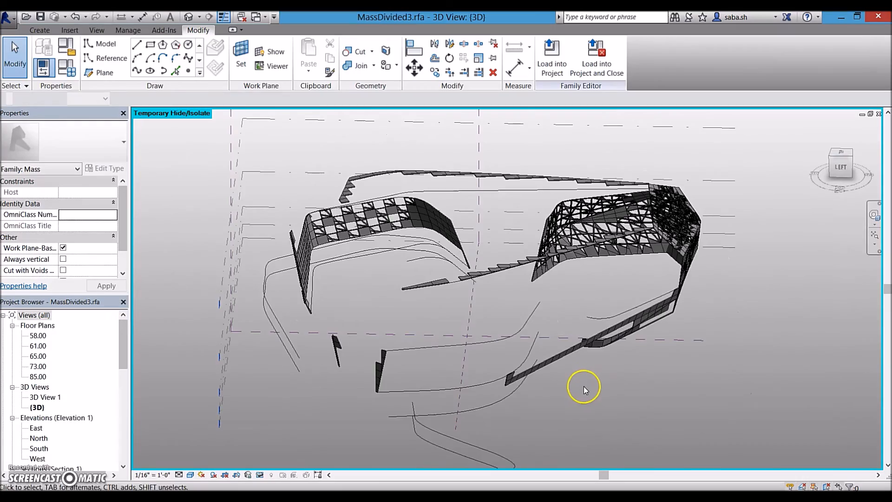
# Step: Orbit the mass to view the replaced panels, then the coloured-glass mass in Project2 - Final.rvt beside Dyn_1.dyn
pyautogui.moveTo(583, 390); pyautogui.dragTo(518, 404)
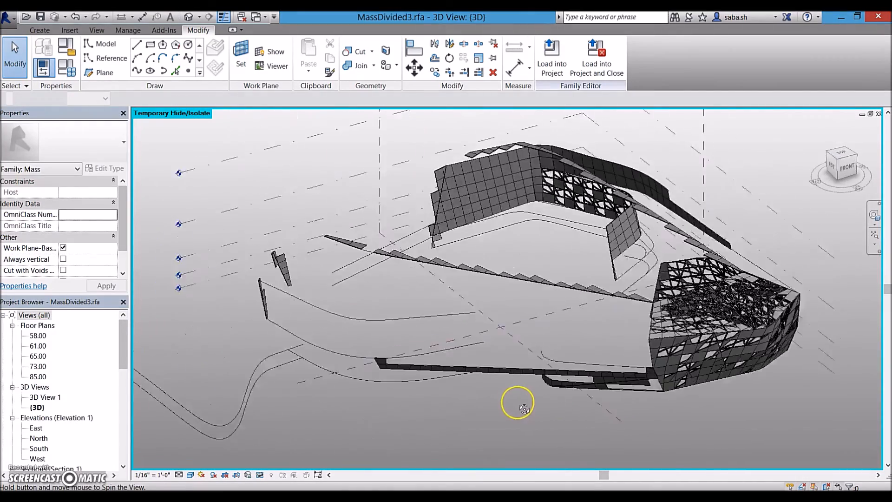
pyautogui.moveTo(523, 405); pyautogui.dragTo(532, 398)
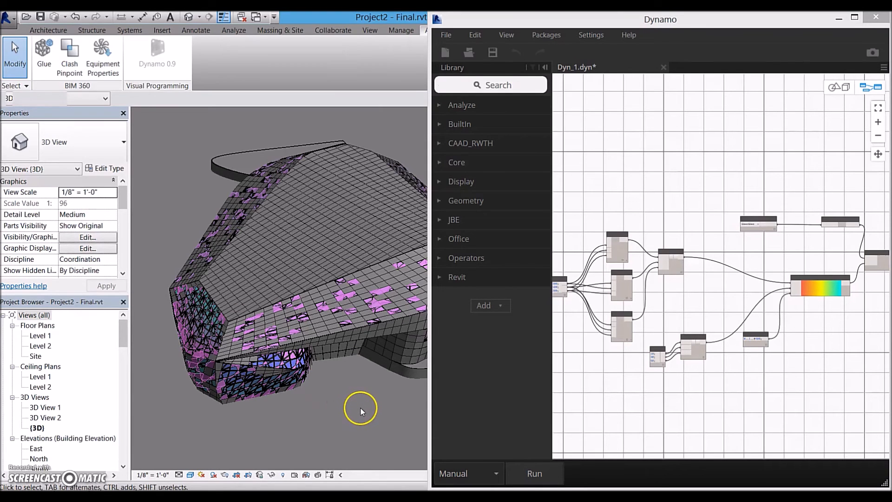
pyautogui.moveTo(361, 409); pyautogui.dragTo(271, 415)
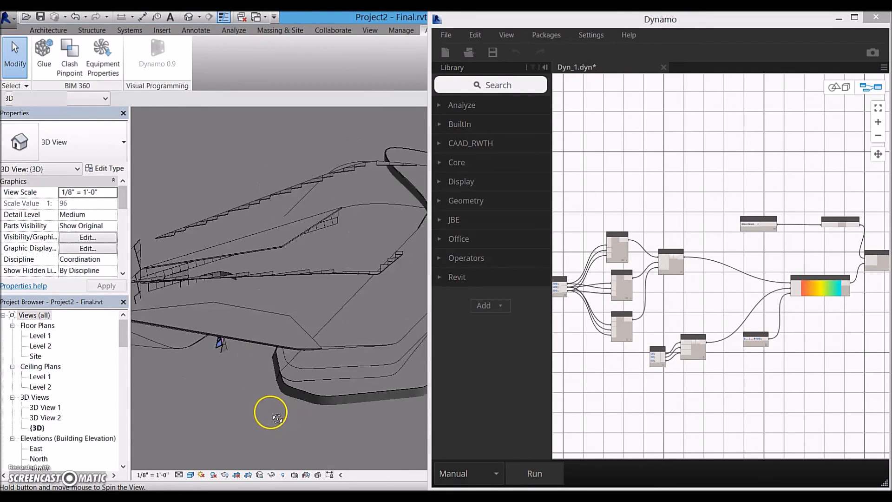